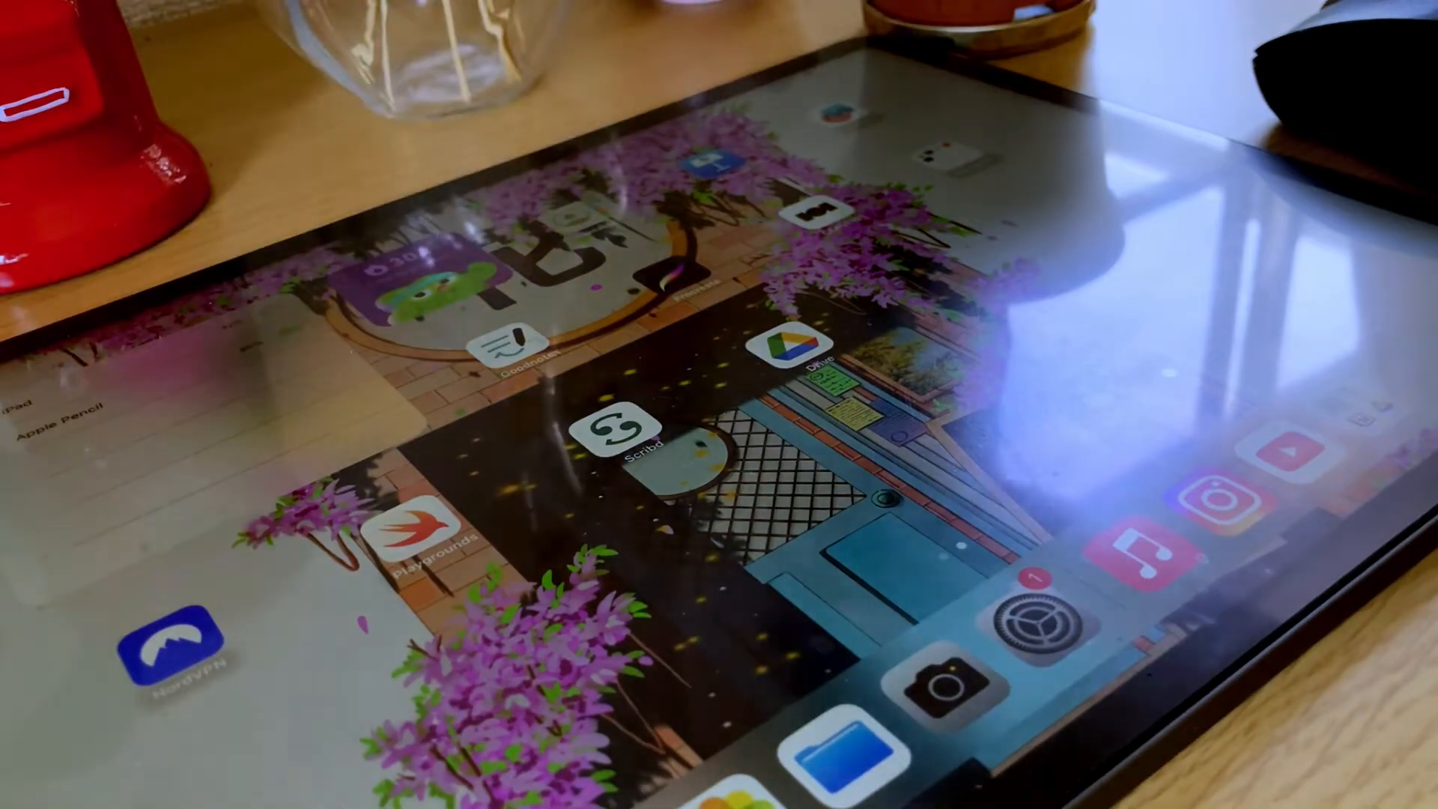
# - Launch GoodNotes and show its Switch to GoodNotes 5 version settings
pyautogui.click(515, 343)
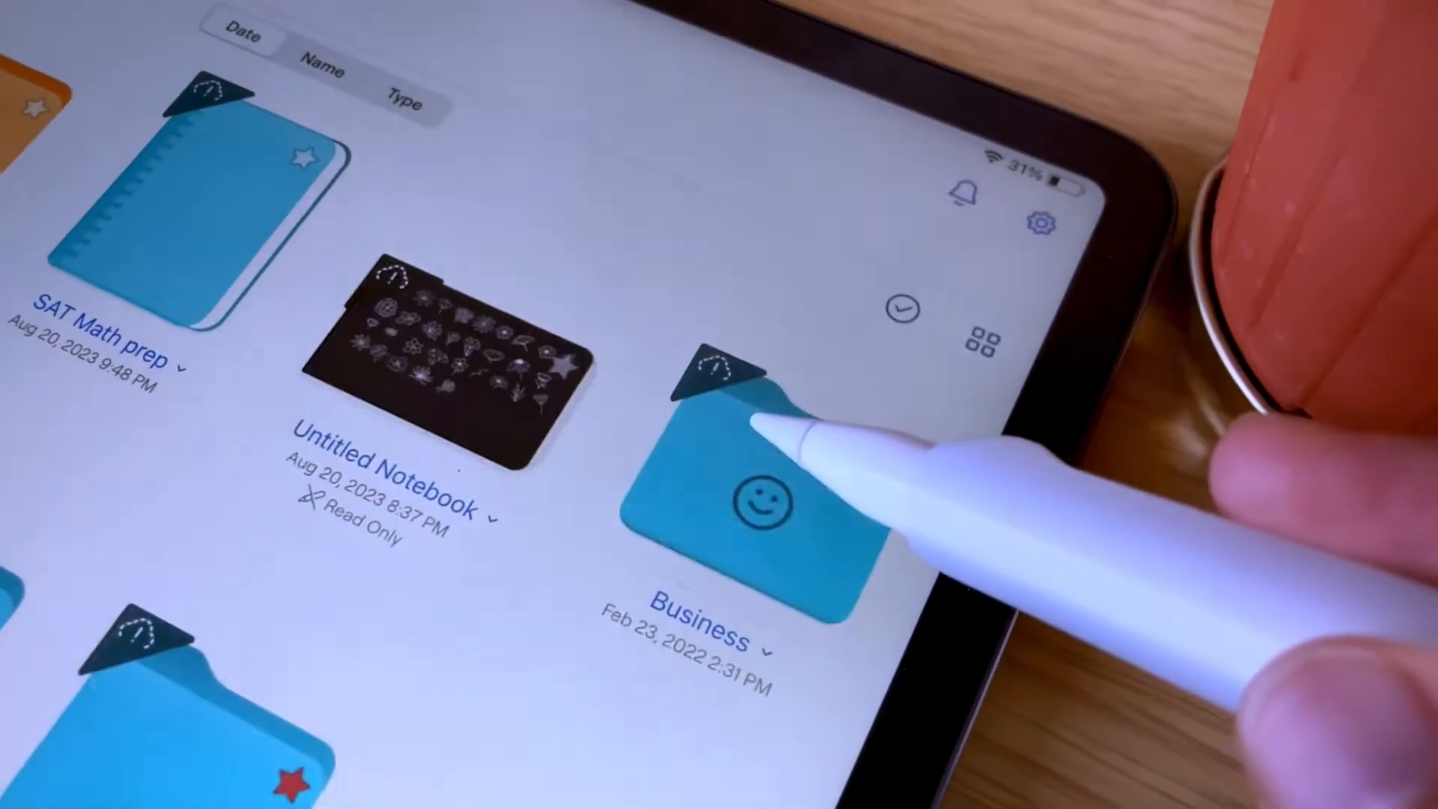
pyautogui.click(1041, 225)
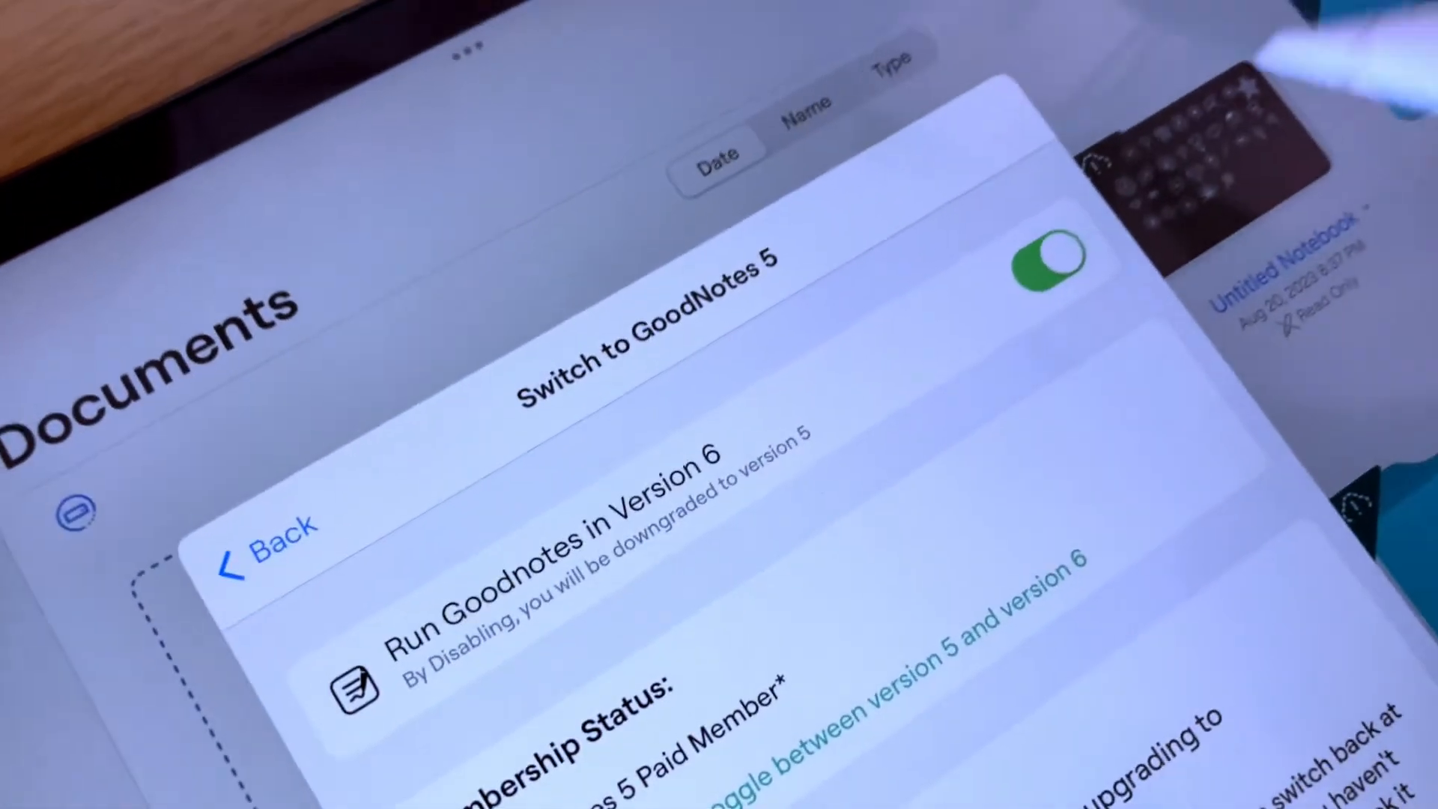
# - Turn off 'Run Goodnotes in Version 6' and dismiss the icon-changed alert
pyautogui.click(1055, 260)
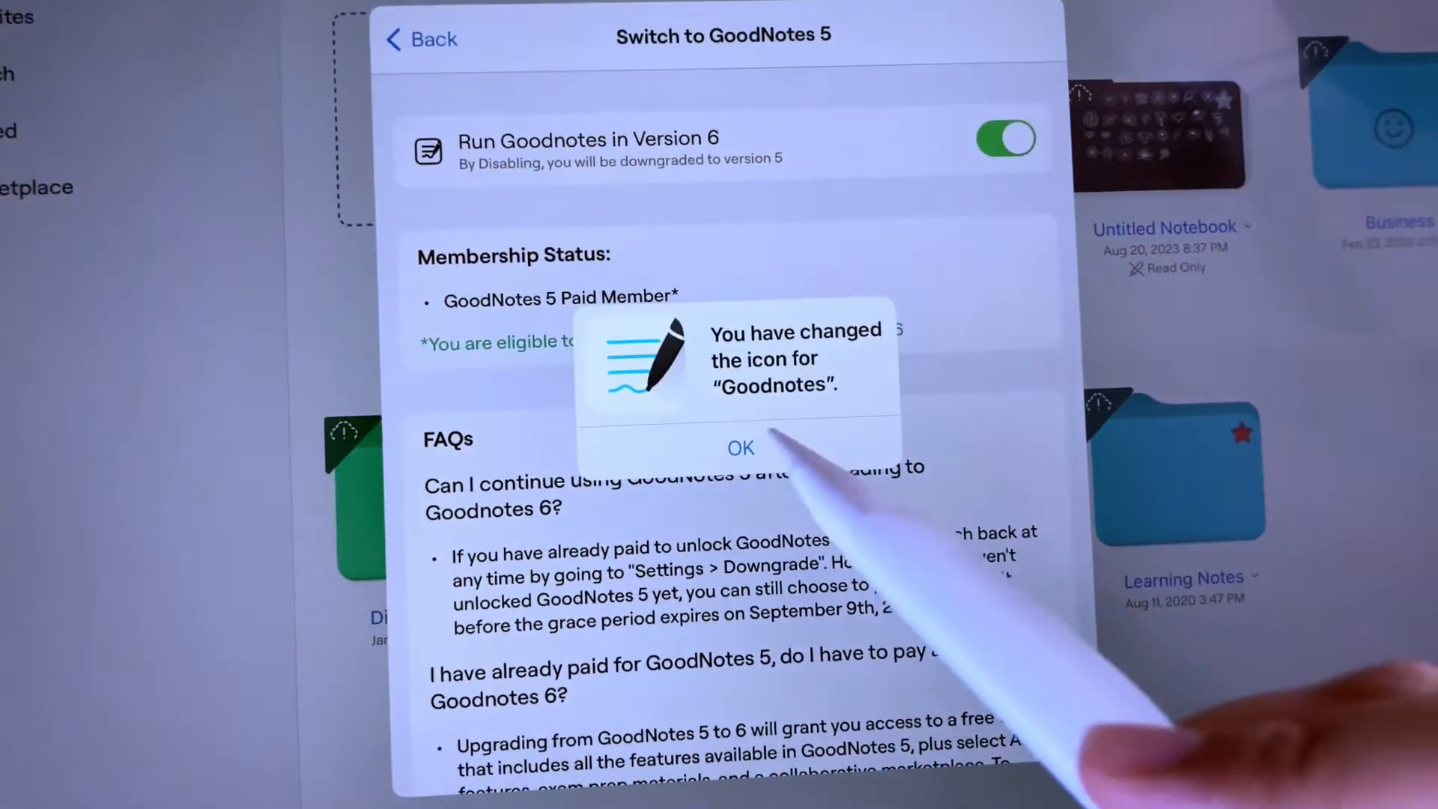
pyautogui.click(739, 449)
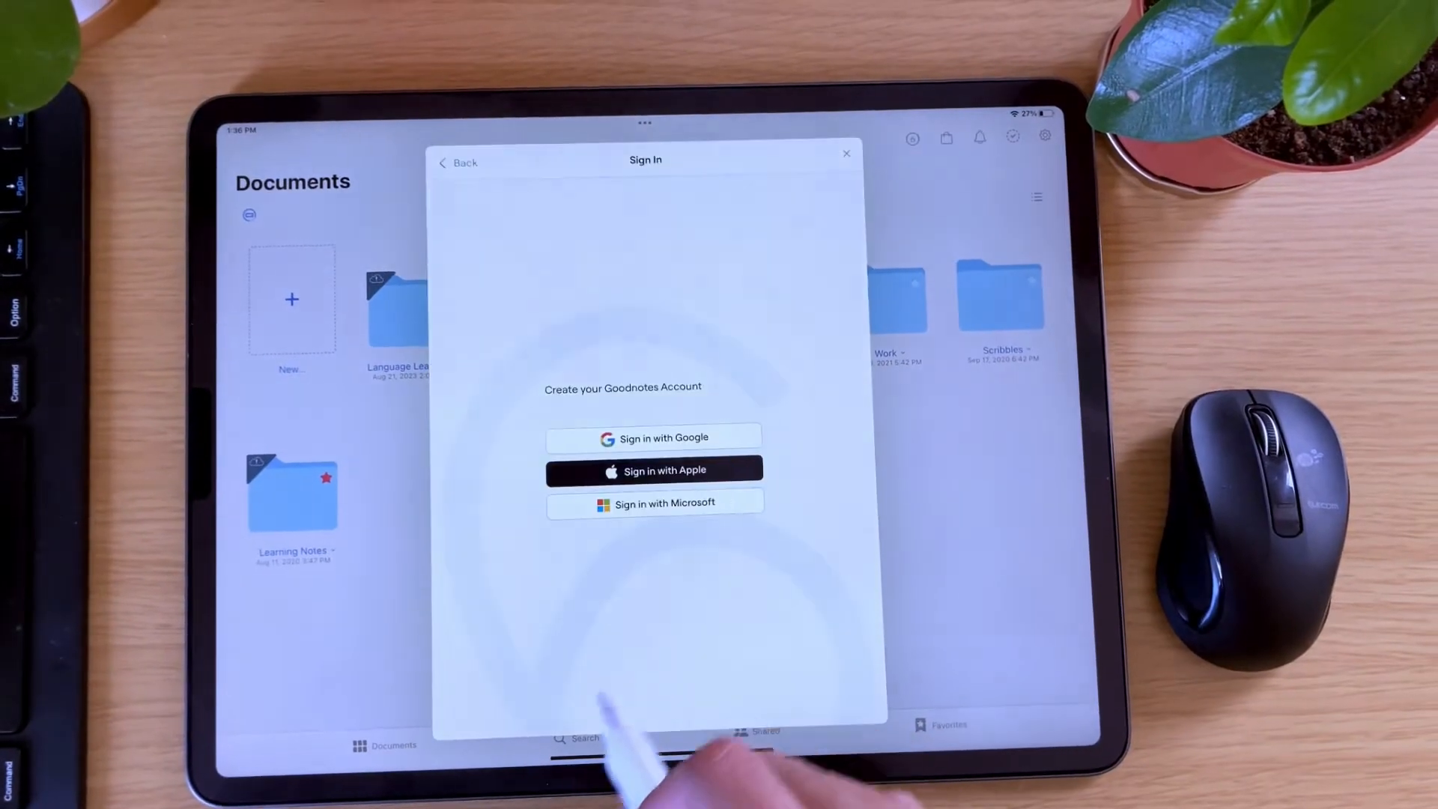
# - Choose 'Sign in with Apple' to load the appleid.apple.com login page
pyautogui.click(654, 470)
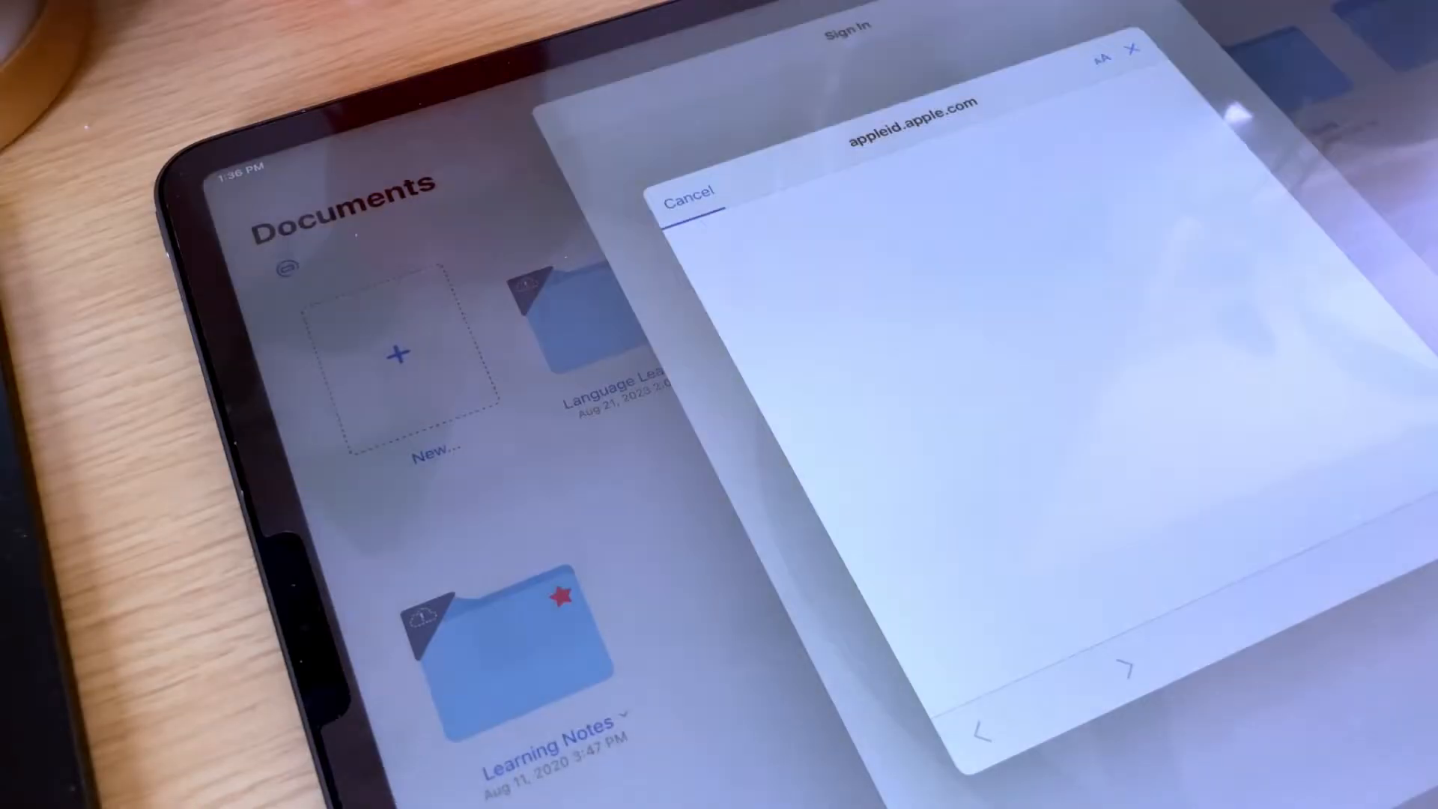